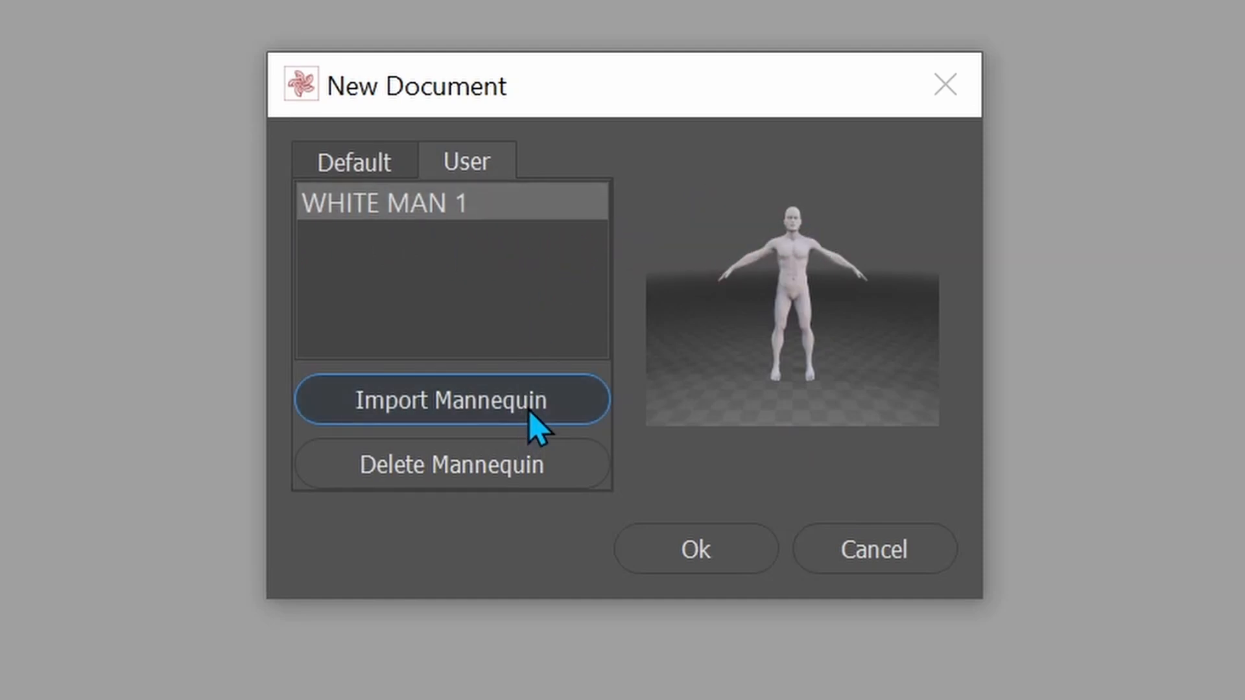
Step: Import a new mannequin file into the User mannequin list
click(451, 400)
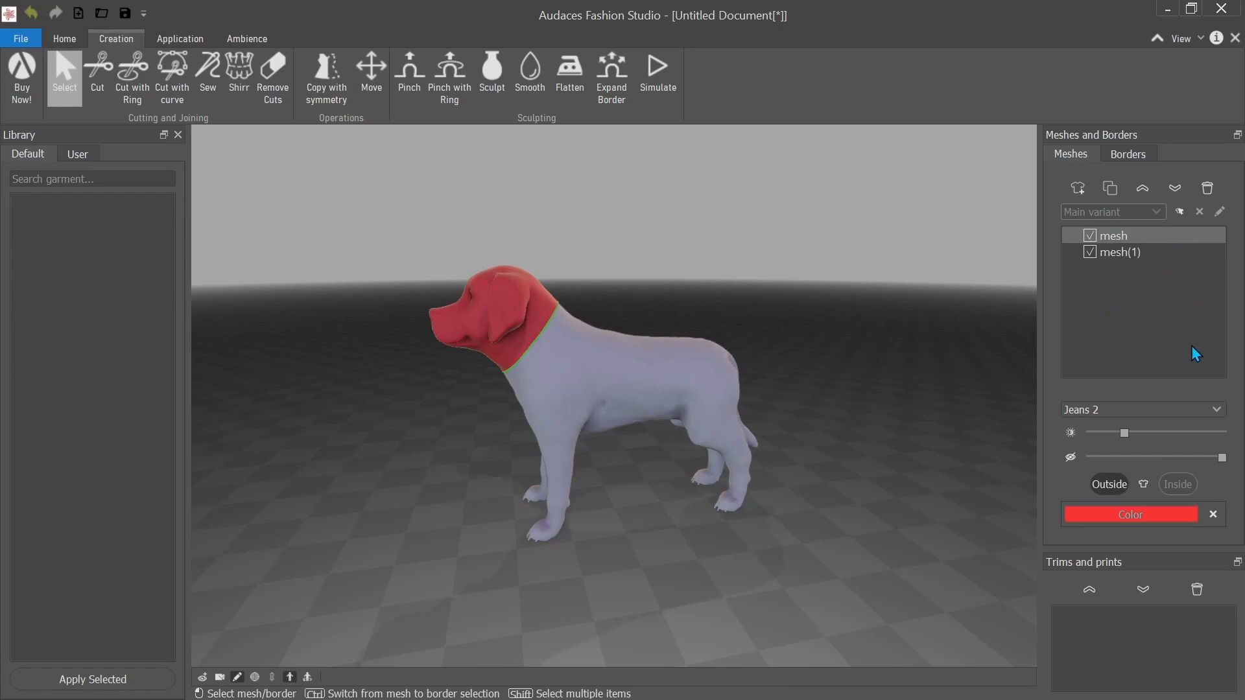
Step: Start Cut with Ring to separate the mesh at the neck
click(132, 78)
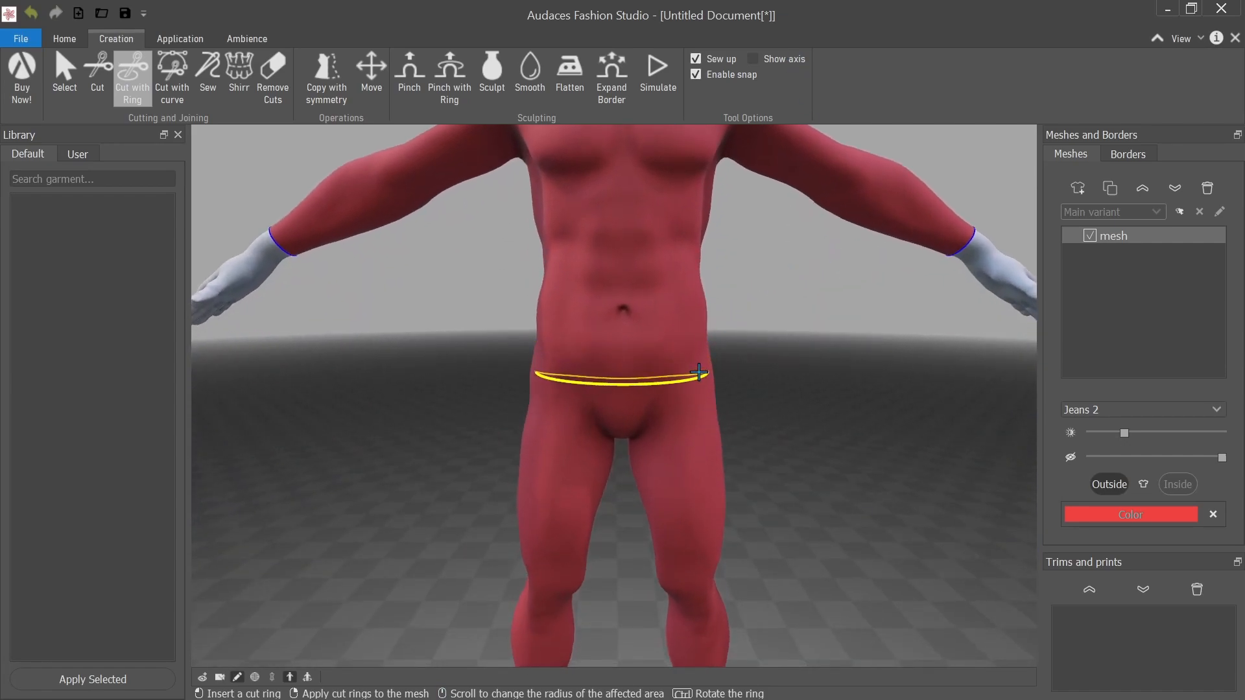
Step: Place a cut ring around the waist to separate the torso mesh
click(658, 70)
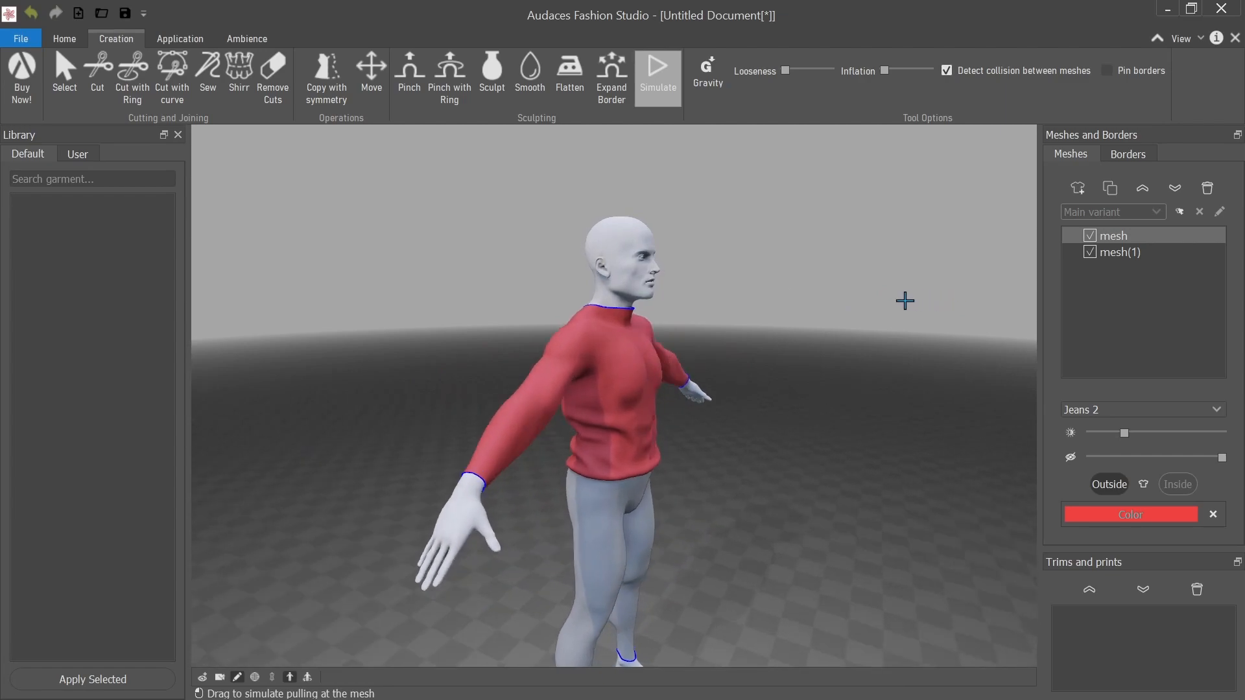
Step: Switch to the Smooth tool for the simulated sweater mesh
click(529, 72)
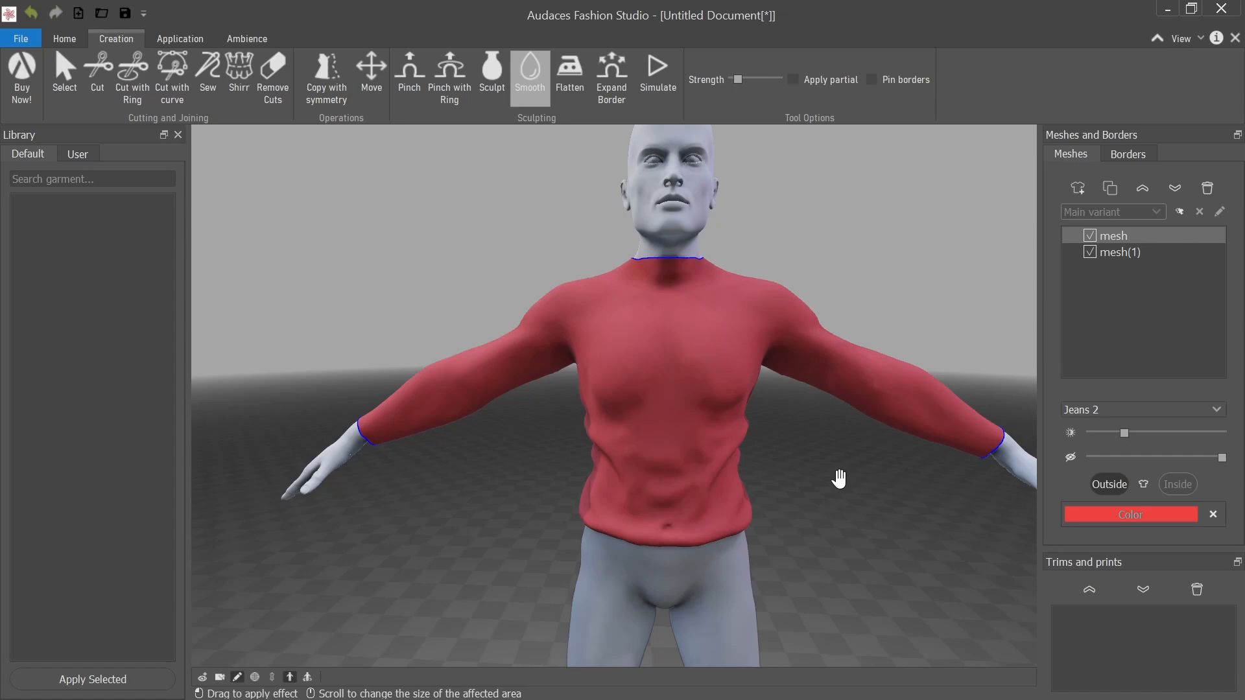
drag(839, 478, 813, 567)
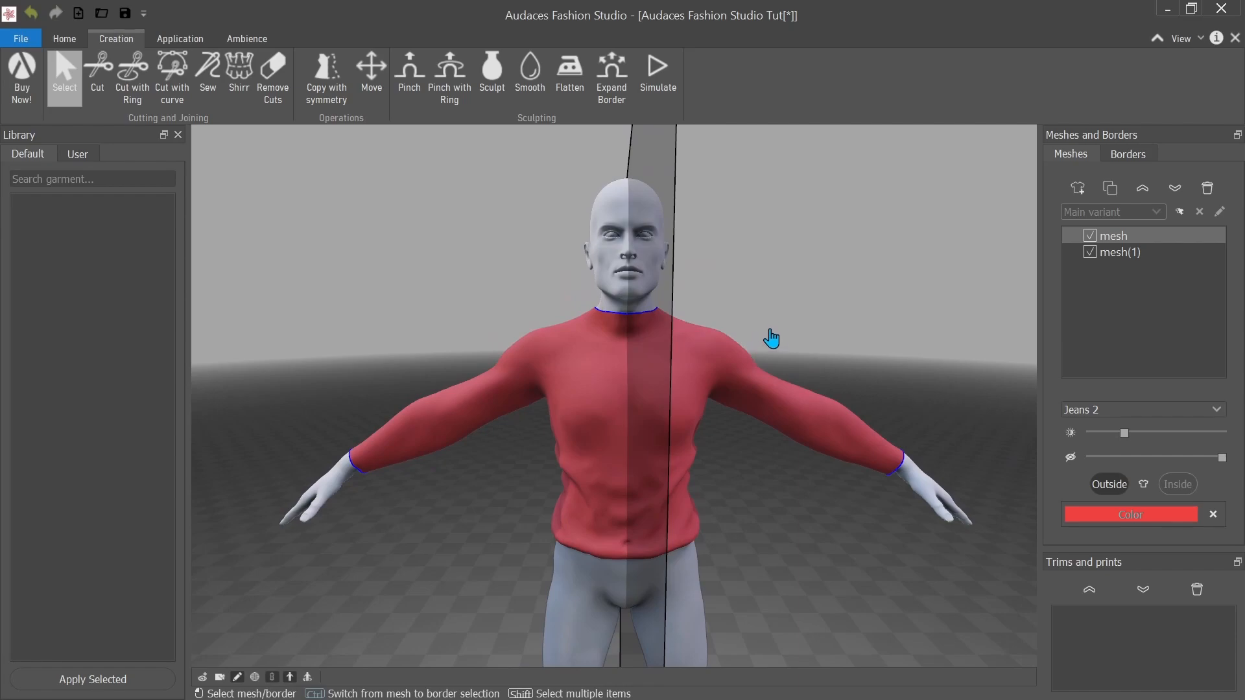
Step: Colour the loose sweater mesh red from the Meshes panel swatch
click(657, 71)
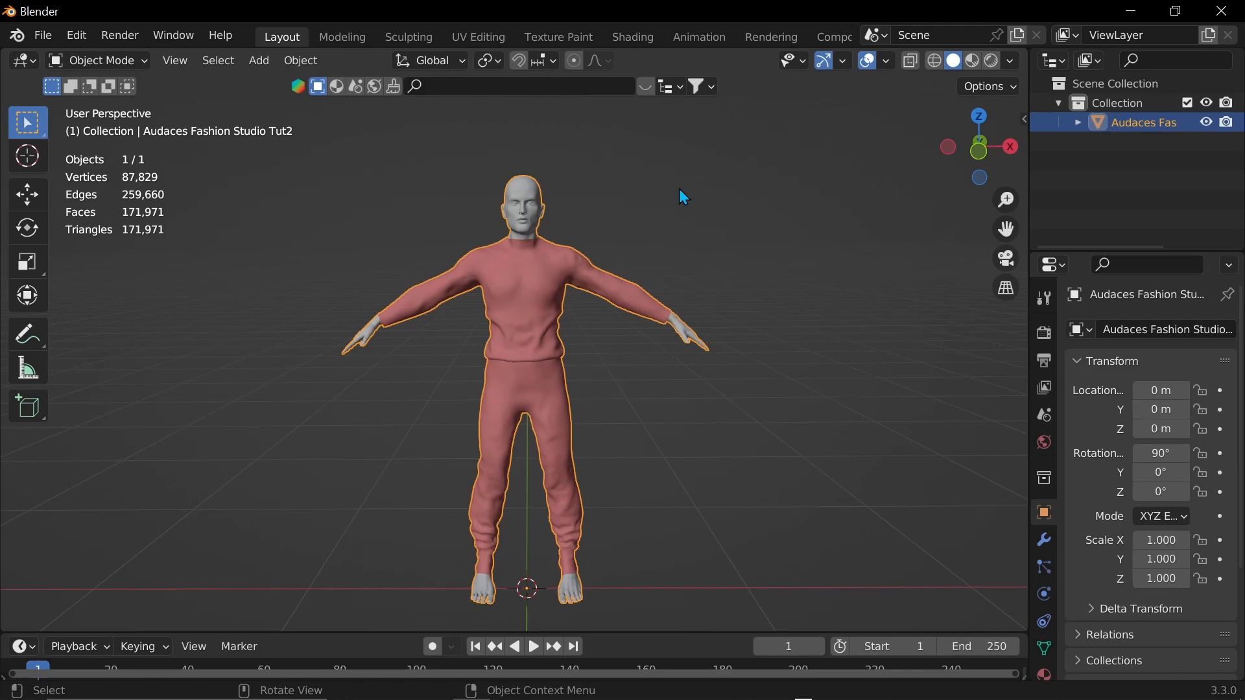
mouse_move(713, 255)
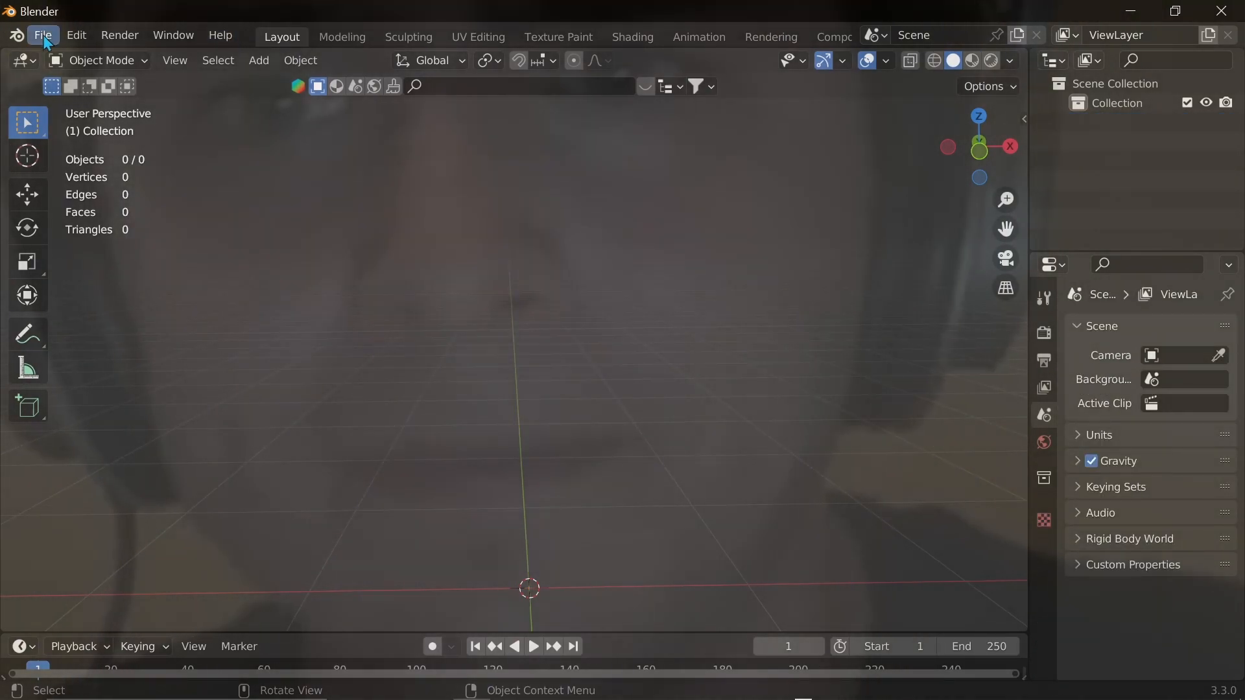
Step: Bring up Blender's File menu to import the rigged FBX
click(42, 35)
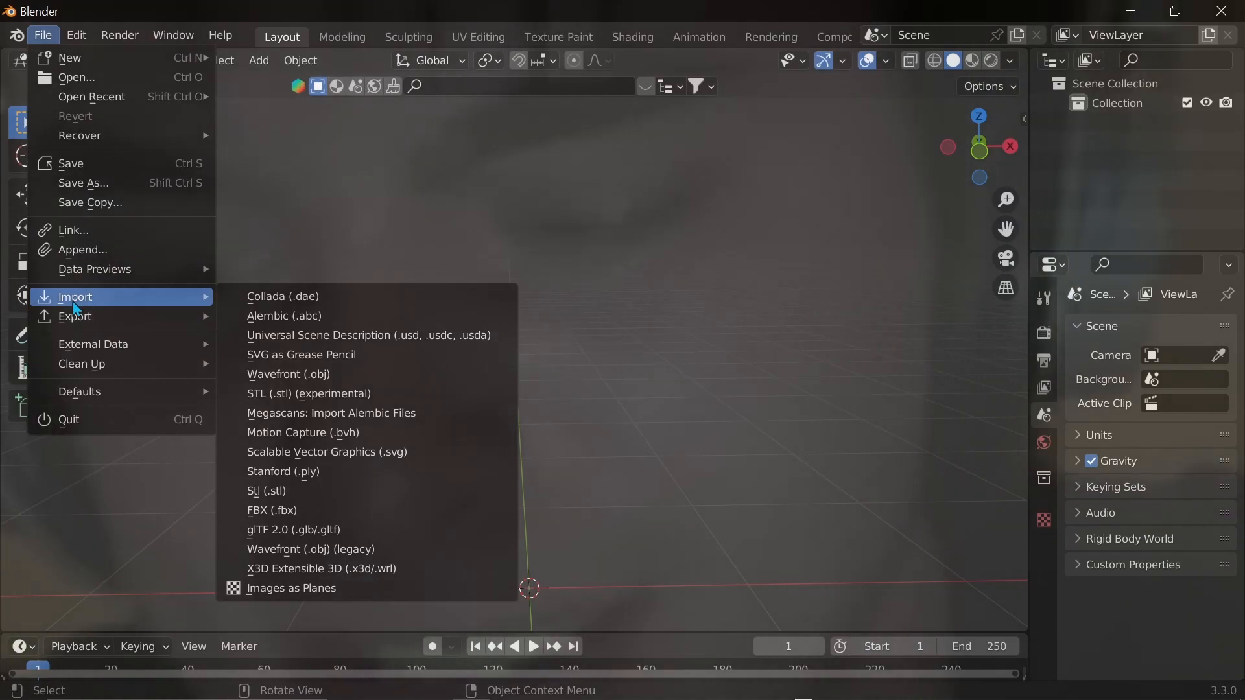